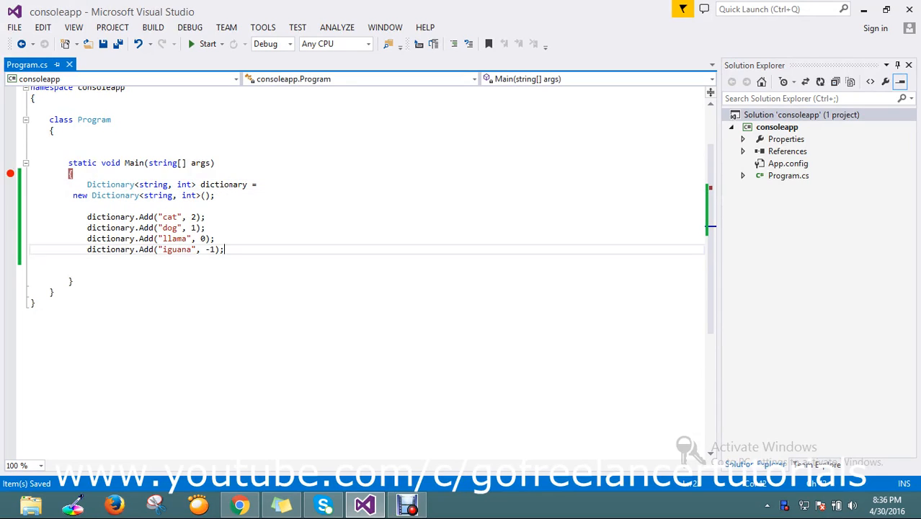
Step: Write foreach(KeyValuePair<string,int> value in dictionary) in Main via IntelliSense and start its body
{"action": "left_click_drag", "start_coordinate": [87, 185], "coordinate": [225, 248]}
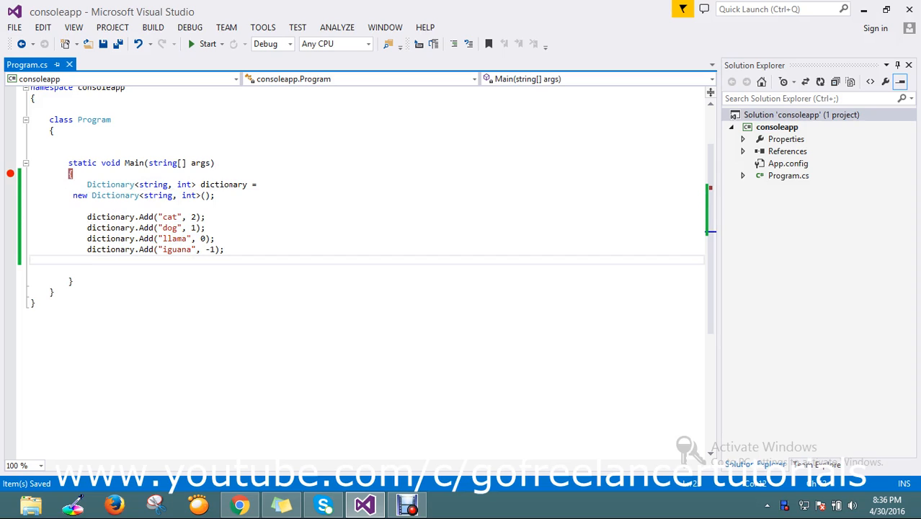
{"action": "type", "text": "foreach("}
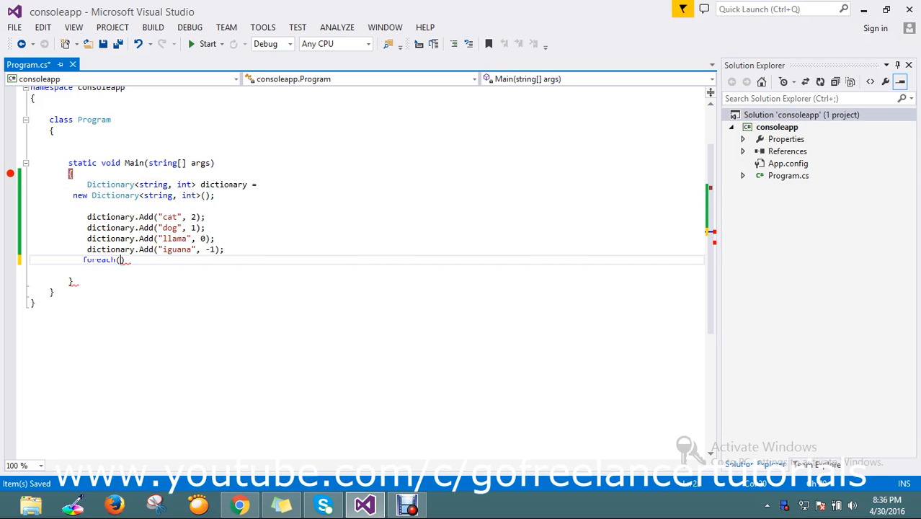
{"action": "type", "text": "ke"}
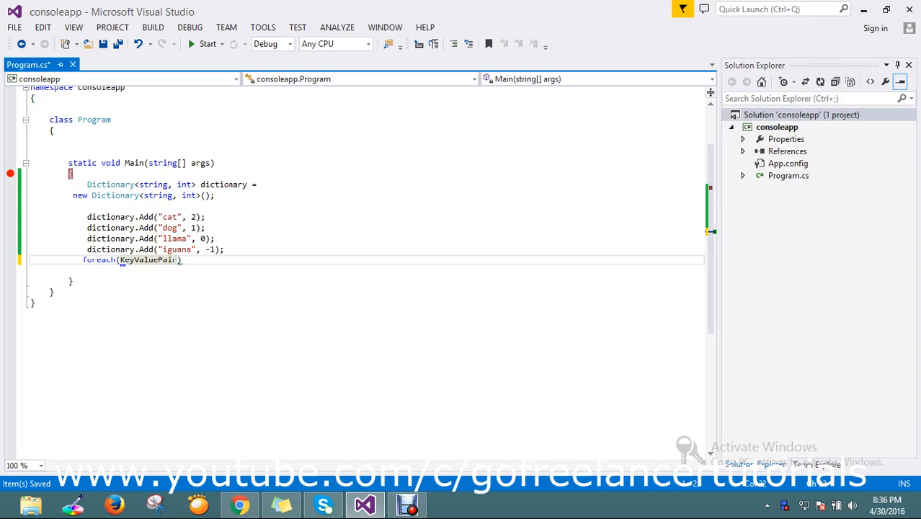
{"action": "type", "text": "<string,int>"}
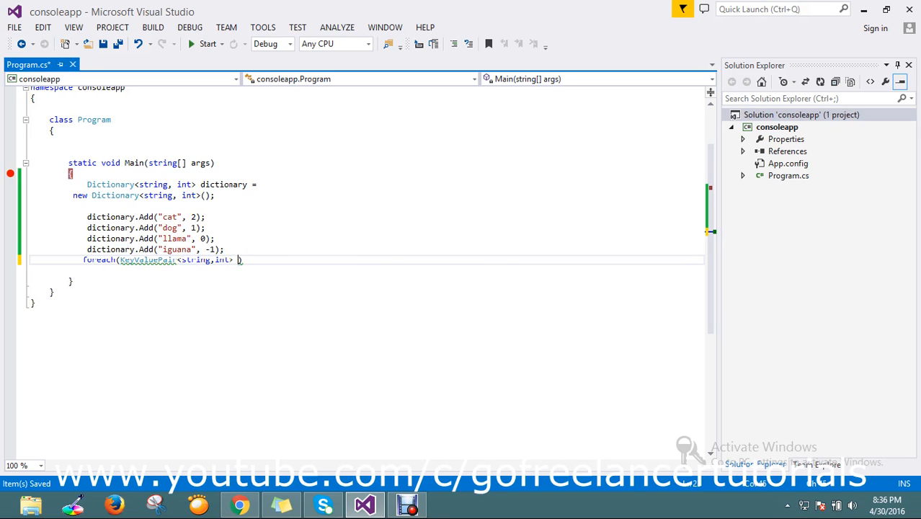
{"action": "type", "text": "value in"}
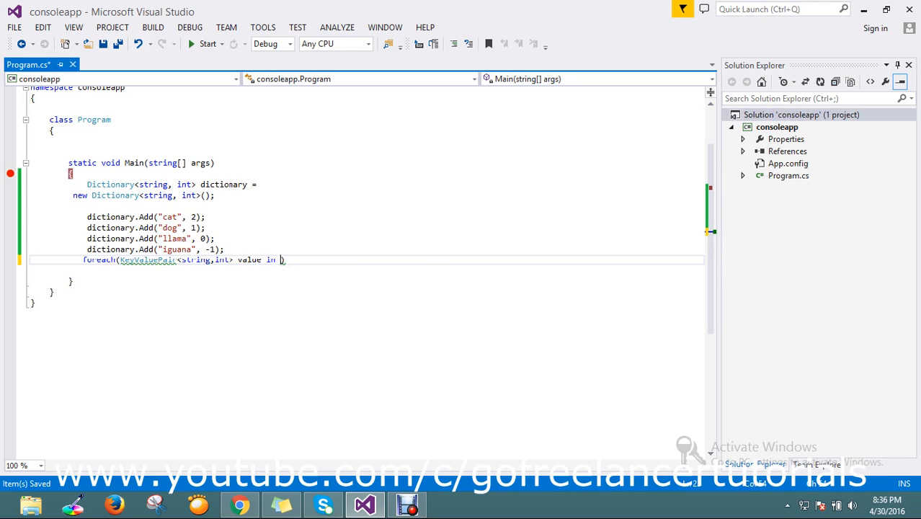
{"action": "type", "text": "dictionary"}
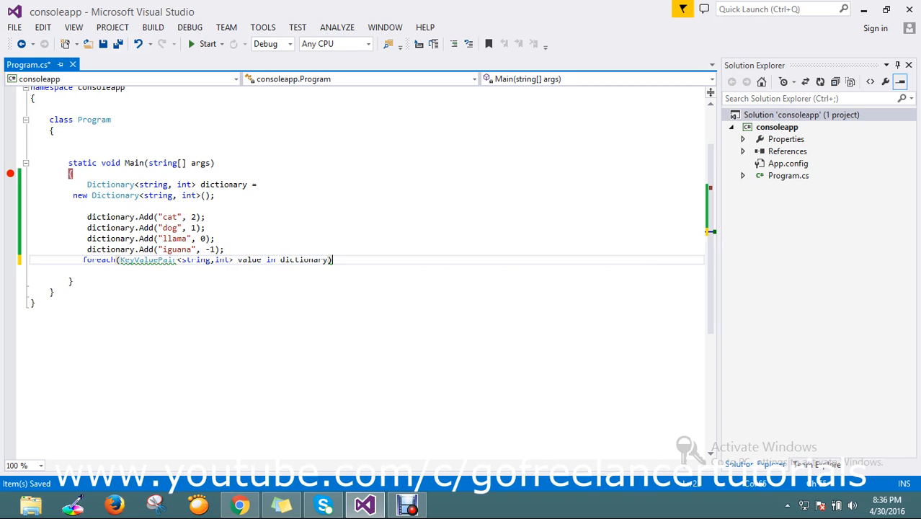
{"action": "key", "text": "enter"}
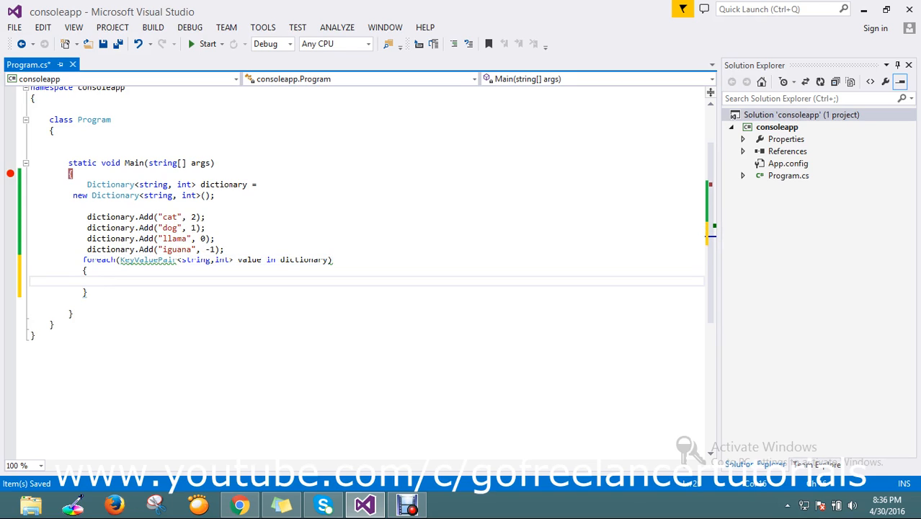
Step: Add Console.WriteLine(value); inside the loop and begin a new Console line after it
{"action": "type", "text": "con"}
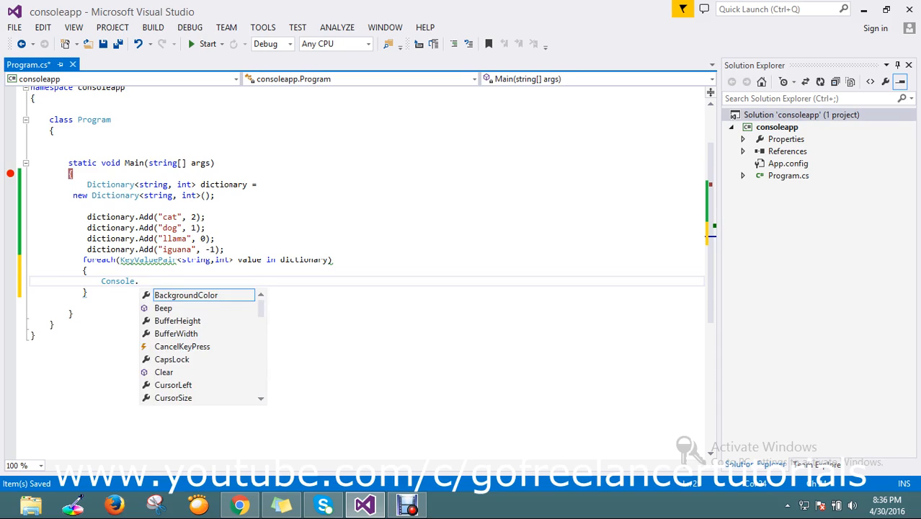
{"action": "type", "text": "Write"}
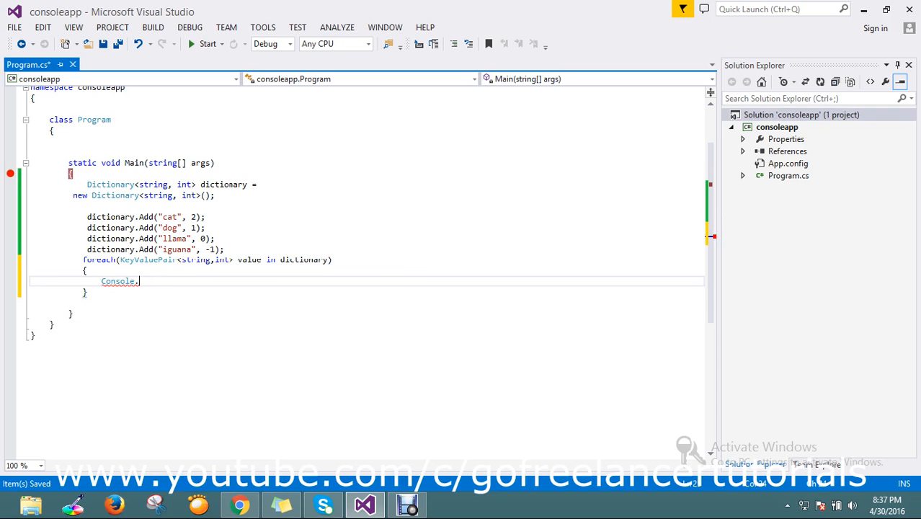
{"action": "type", "text": "wr"}
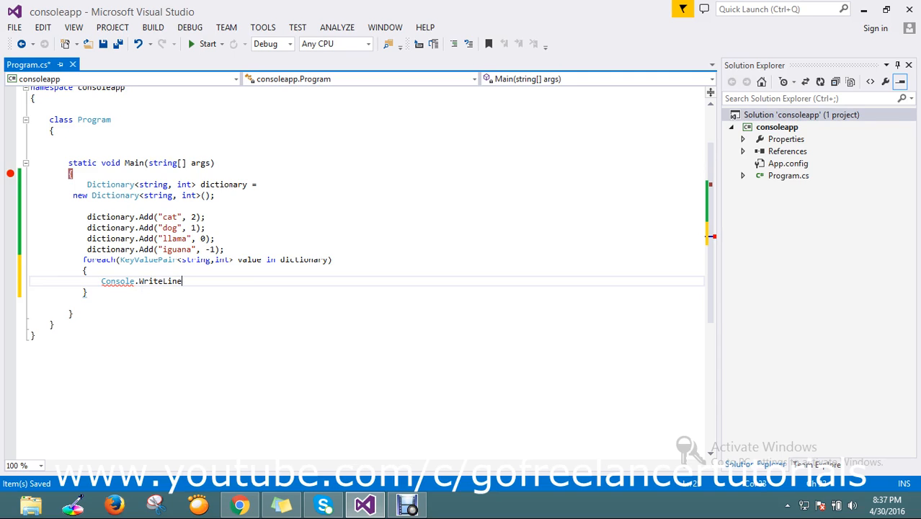
{"action": "type", "text": "("}
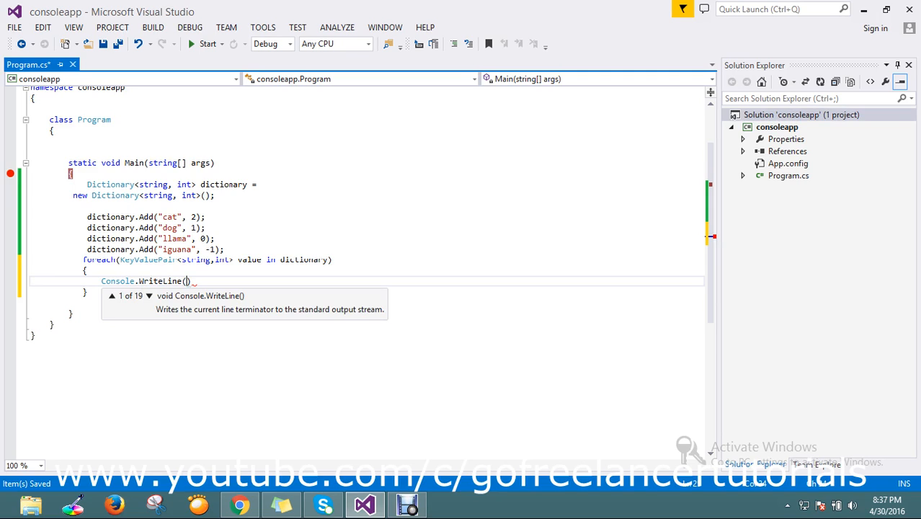
{"action": "type", "text": "value"}
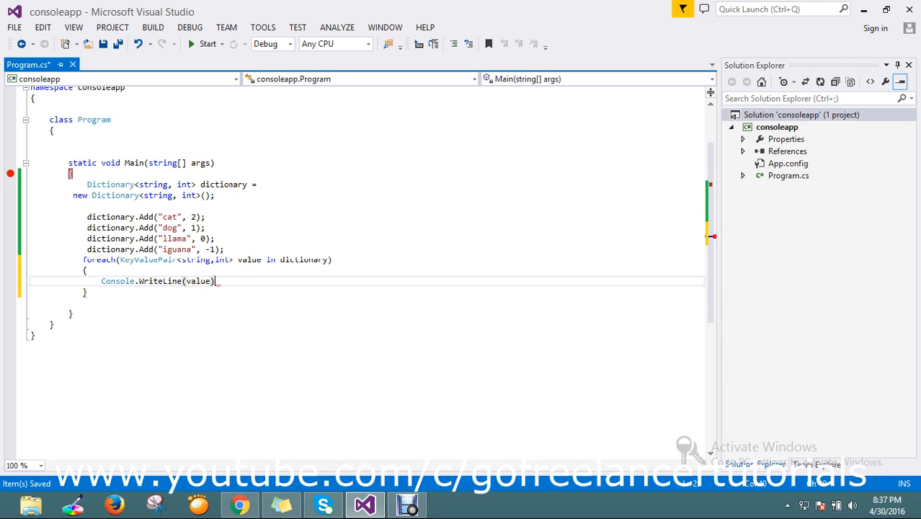
{"action": "type", "text": ";"}
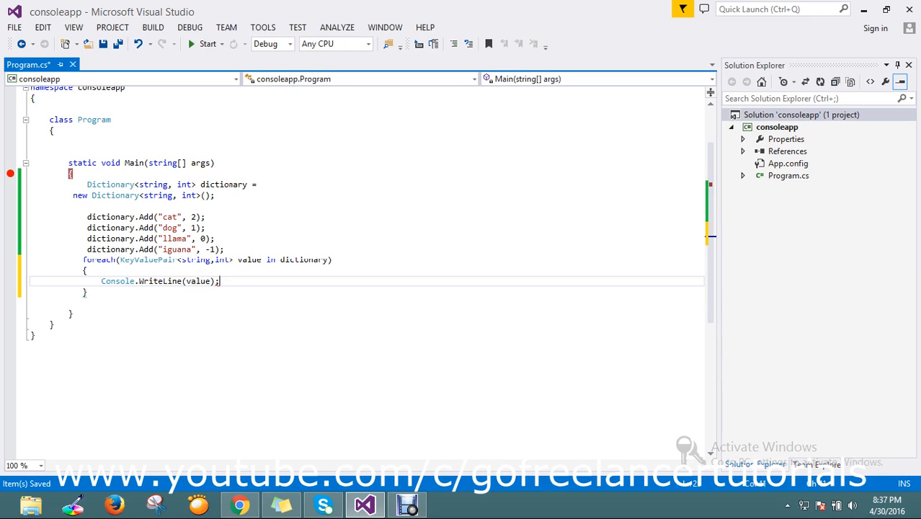
{"action": "type", "text": "con"}
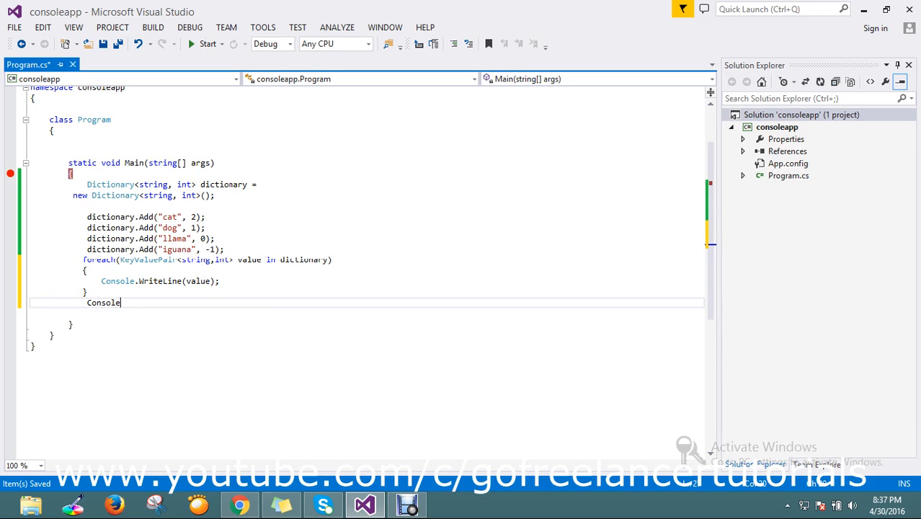
Step: Complete Console.ReadLine(); after the loop, fixing a wrongly completed member name
{"action": "type", "text": ".red"}
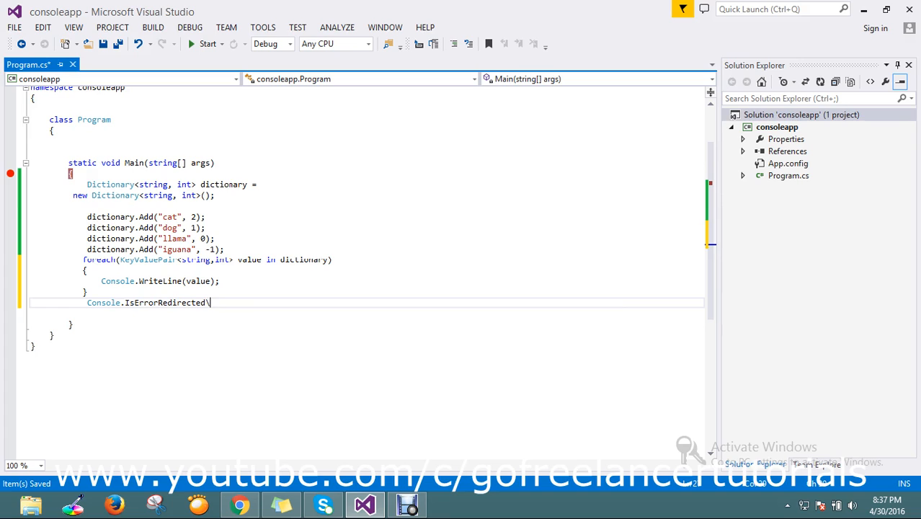
{"action": "key", "text": "BackSpace"}
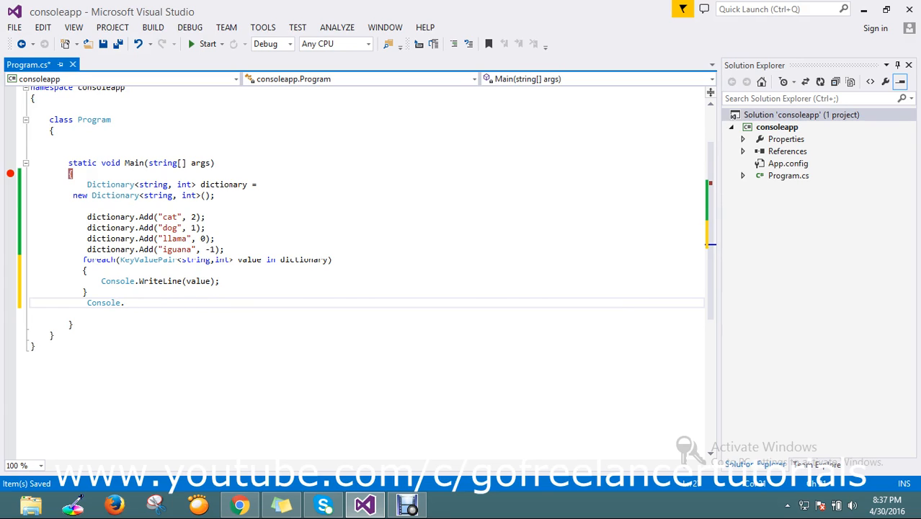
{"action": "type", "text": "re"}
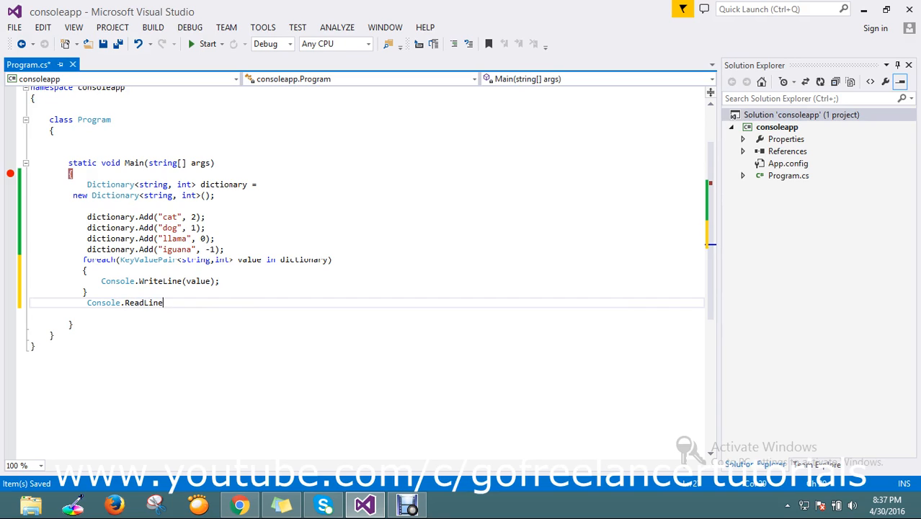
{"action": "type", "text": "()"}
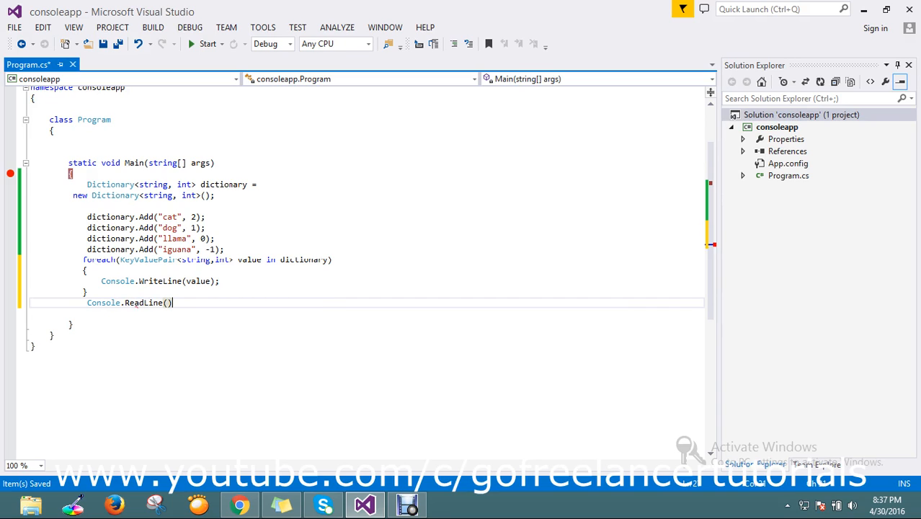
{"action": "type", "text": ";"}
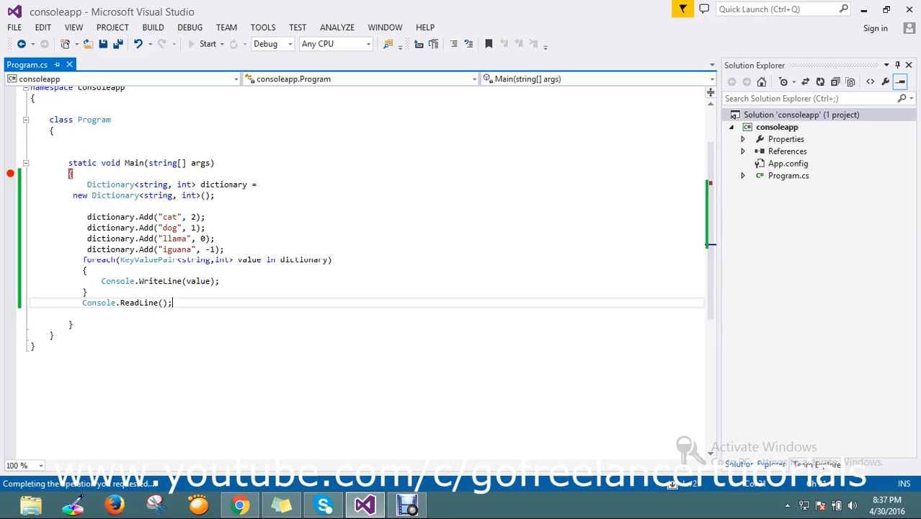
Step: Start debugging and continue past the breakpoint until the console lists [cat, 2] through [iguana, -1]
{"action": "left_click", "coordinate": [208, 43]}
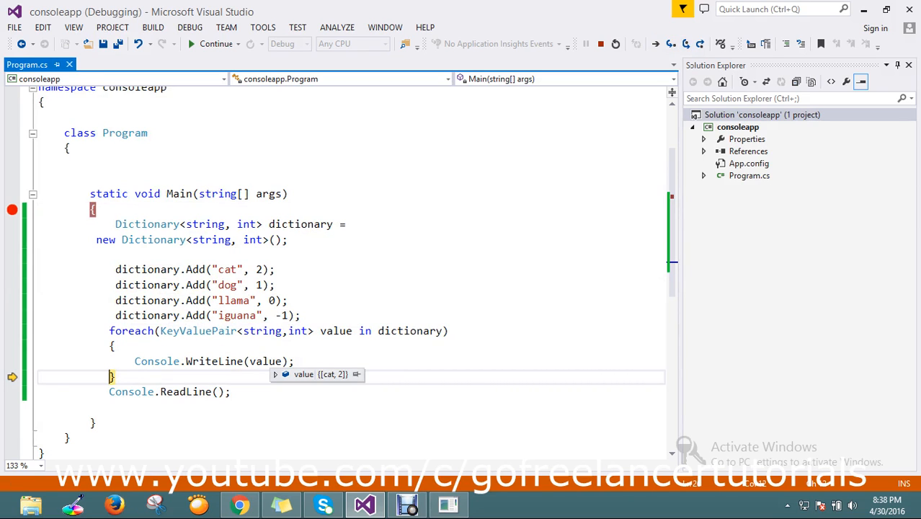
{"action": "left_click", "coordinate": [276, 375]}
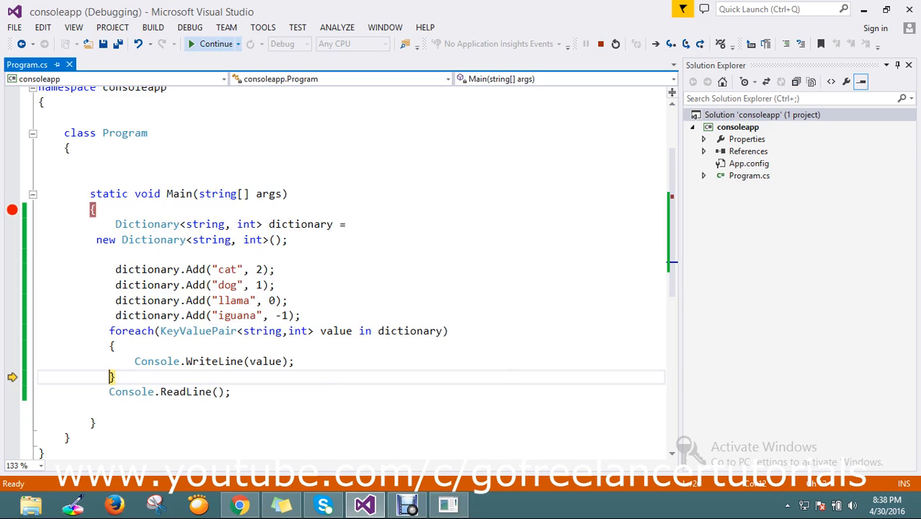
{"action": "left_click", "coordinate": [216, 43]}
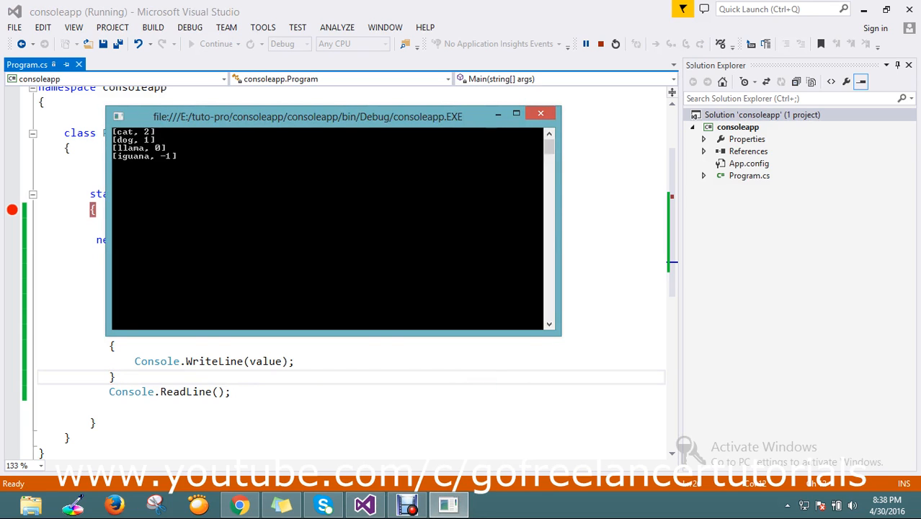
Step: Close the console window to end the debug session and return to the editor
{"action": "left_click_drag", "start_coordinate": [307, 115], "coordinate": [427, 133]}
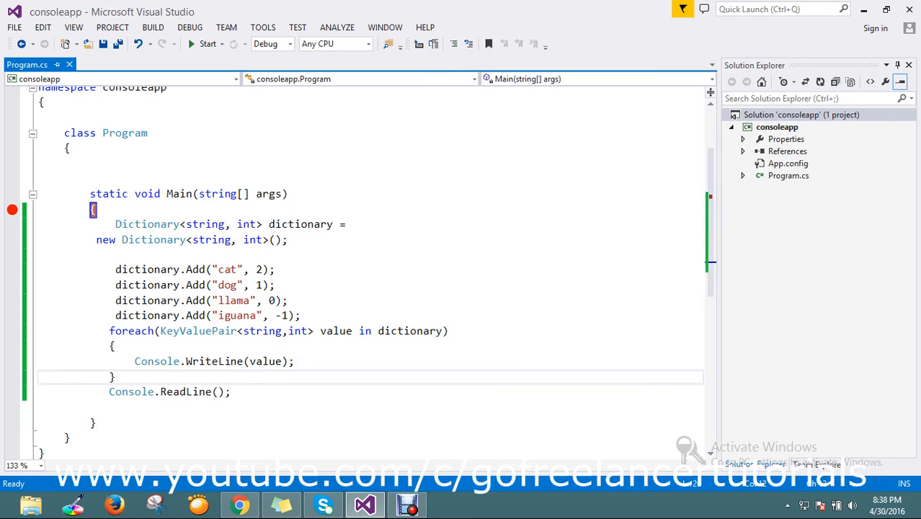
Step: Insert the format string "{0} :, {1}" as the first WriteLine argument
{"action": "left_click", "coordinate": [214, 360]}
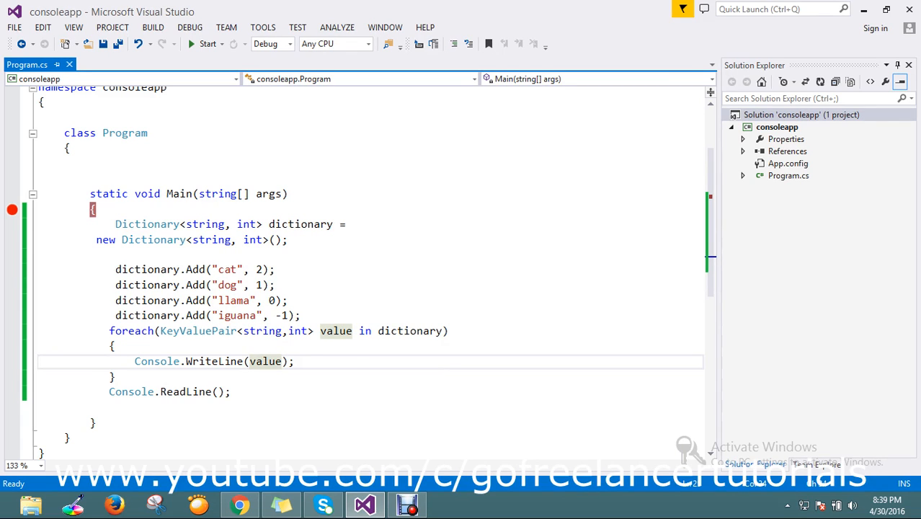
{"action": "type", "text": "\"{0}, {1}\""}
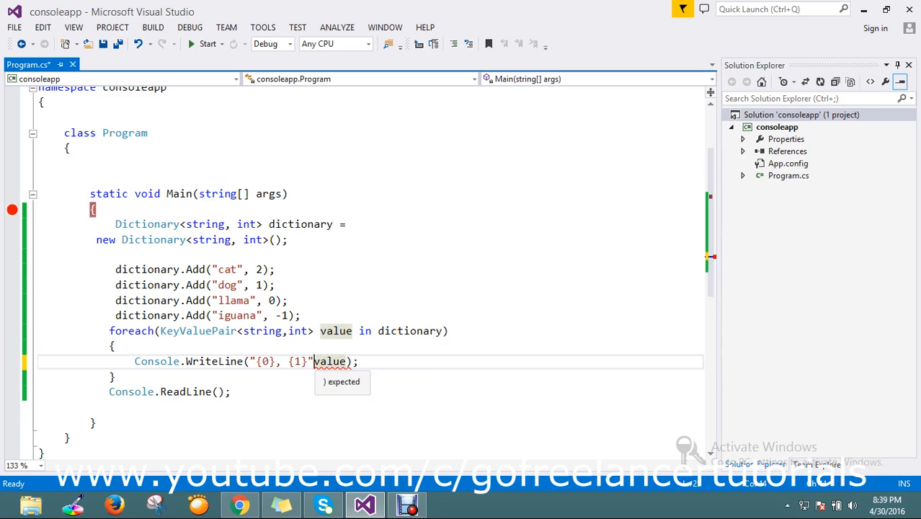
{"action": "type", "text": ","}
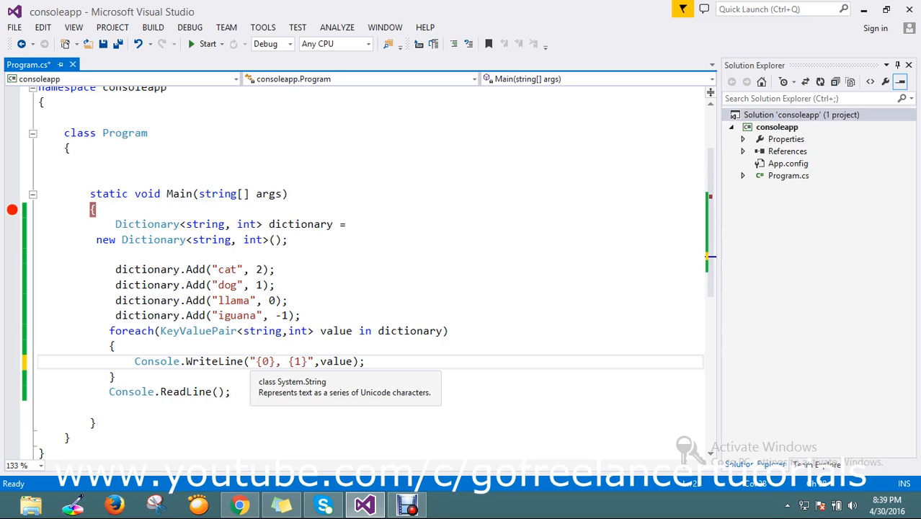
{"action": "type", "text": "\" \""}
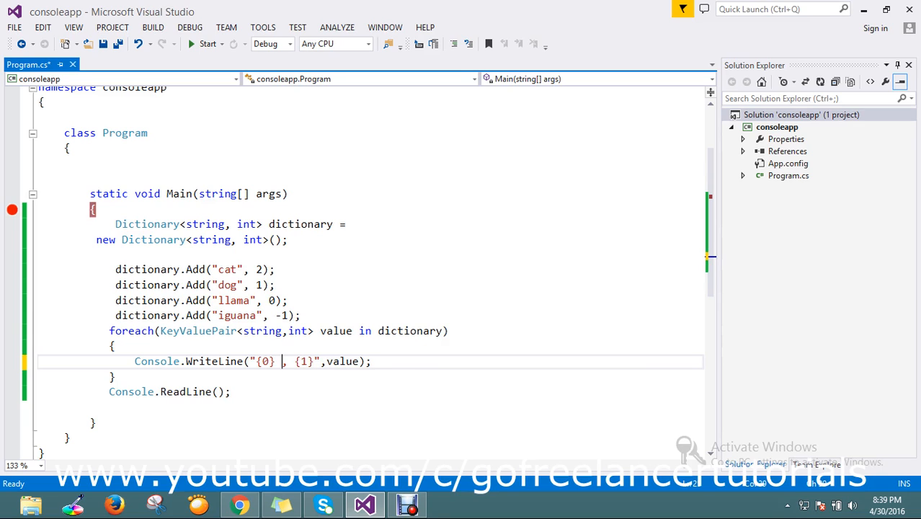
{"action": "type", "text": ":"}
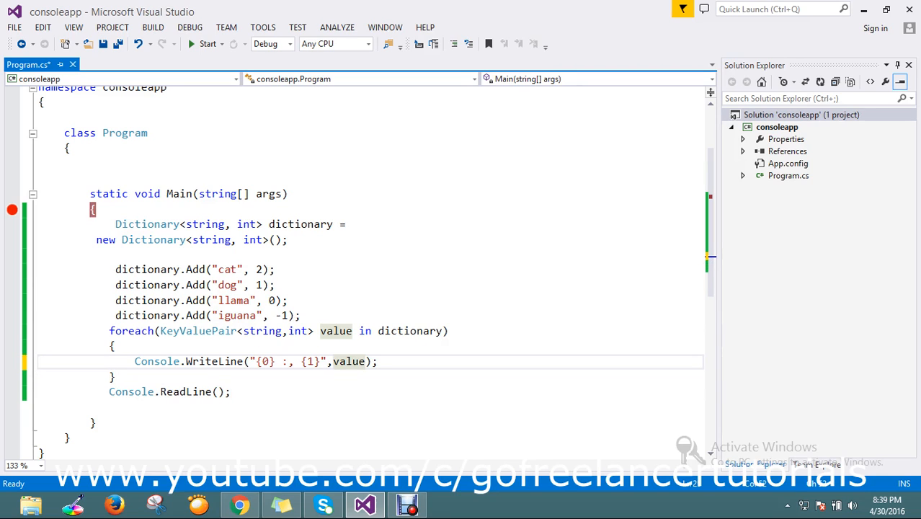
Step: Add value.Key and value.Value as the format arguments
{"action": "type", "text": ".k"}
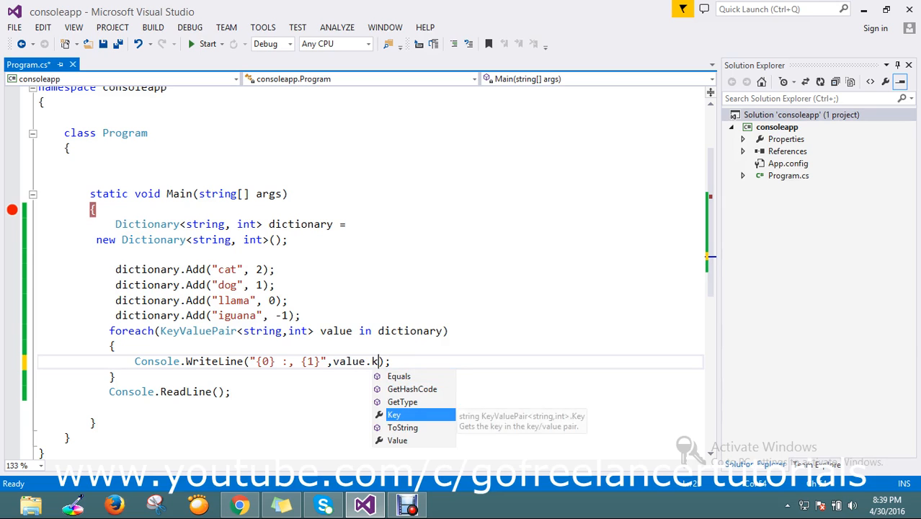
{"action": "type", "text": "Key,"}
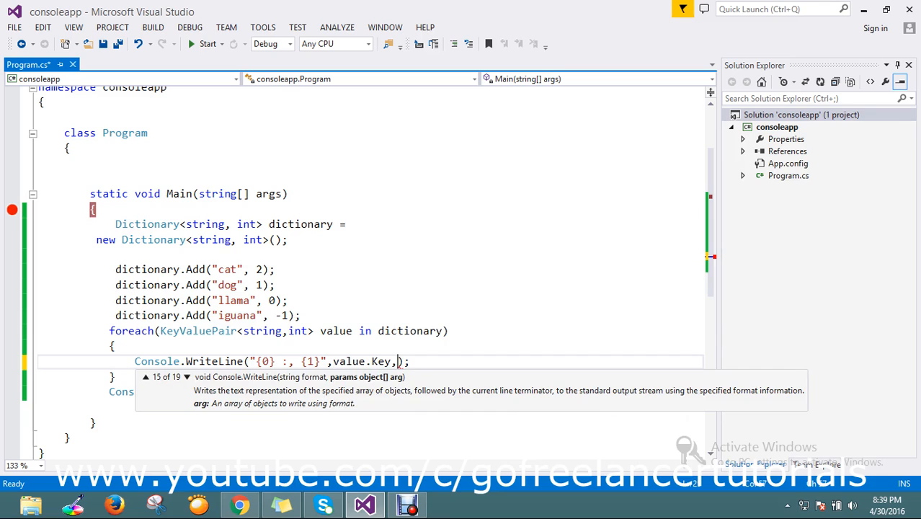
{"action": "type", "text": "value"}
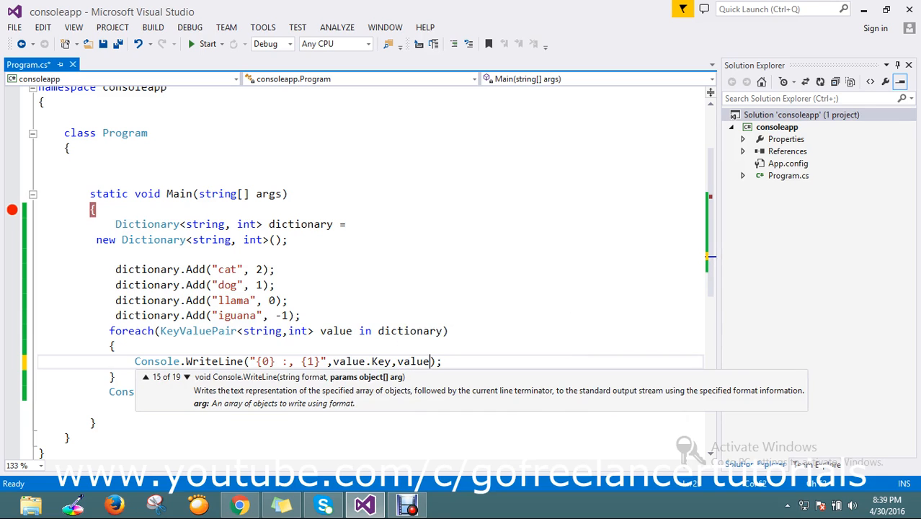
{"action": "type", "text": ".Value"}
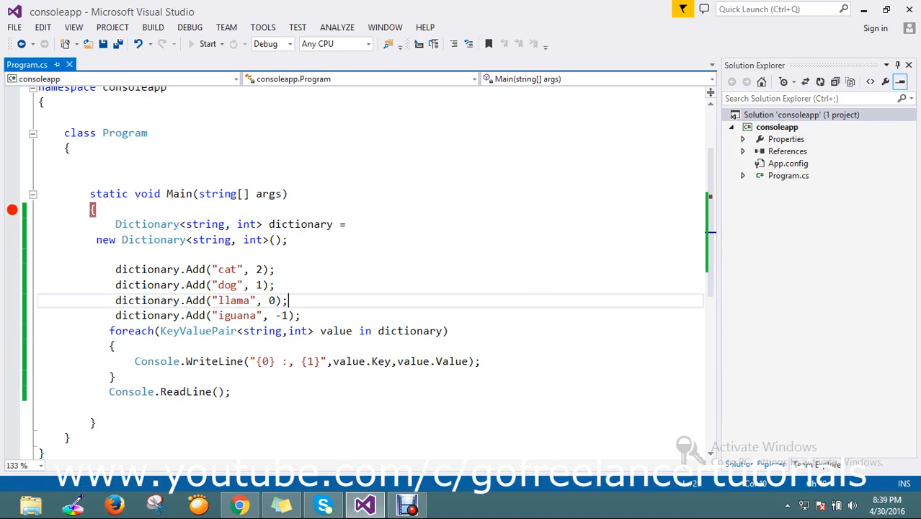
Step: Rerun with the debugger and continue to show cat :, 2 through iguana :, -1 in the console
{"action": "left_click", "coordinate": [208, 43]}
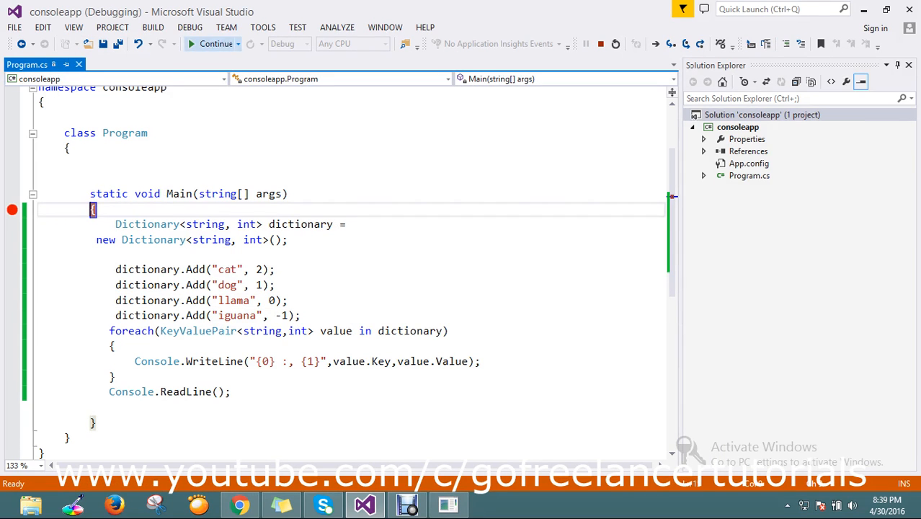
{"action": "left_click", "coordinate": [216, 44]}
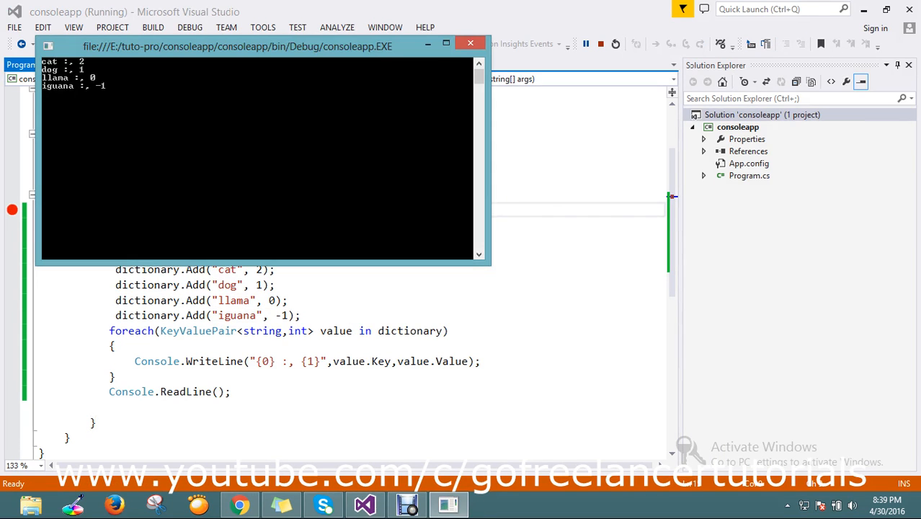